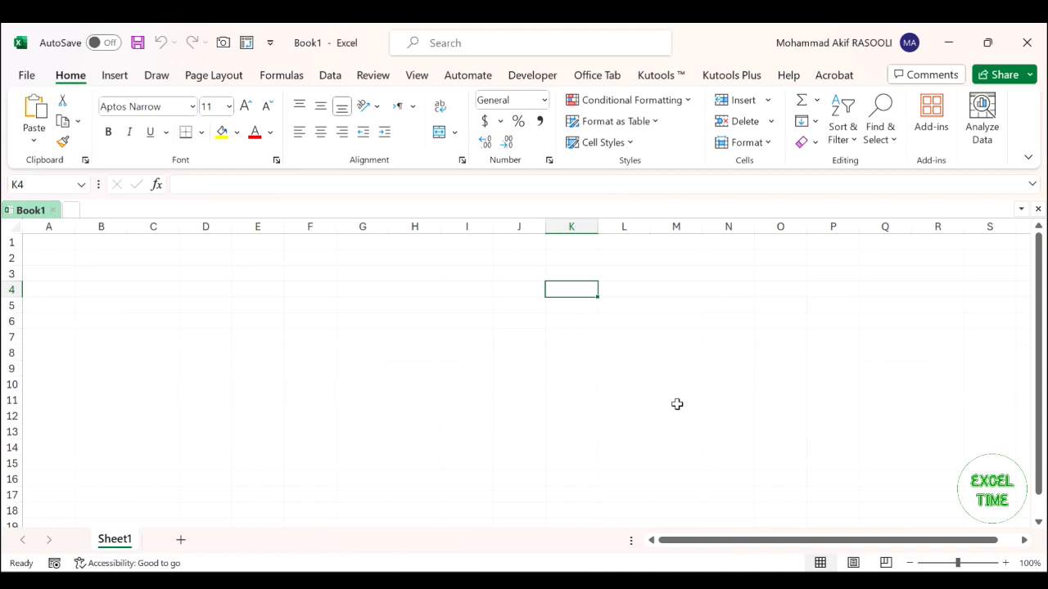
mouse_move(413, 179)
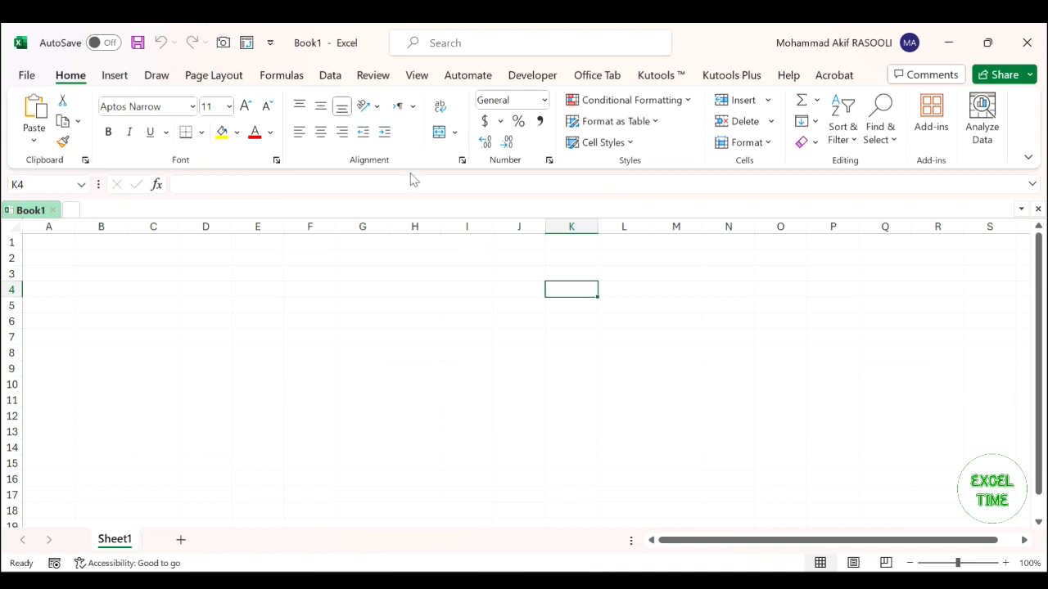
- Switch to the Data tab to show the data import commands
click(330, 74)
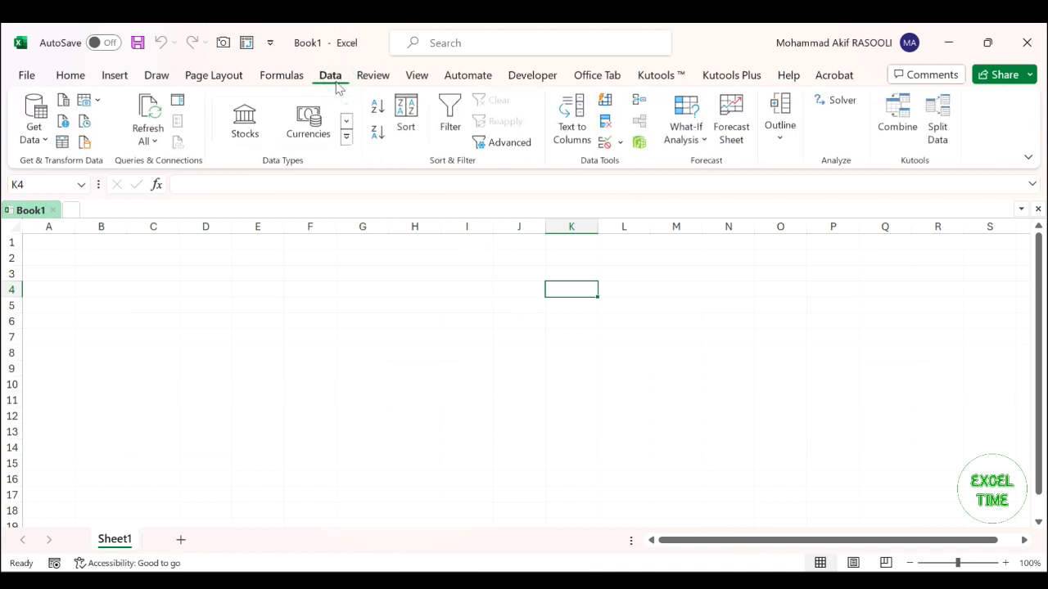
mouse_move(100, 172)
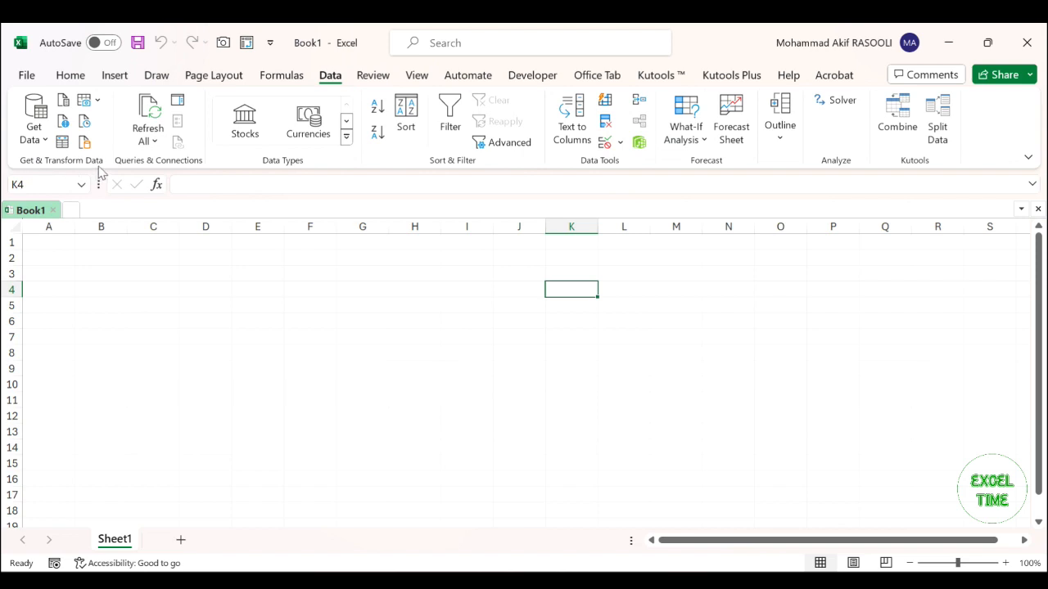
mouse_move(84, 121)
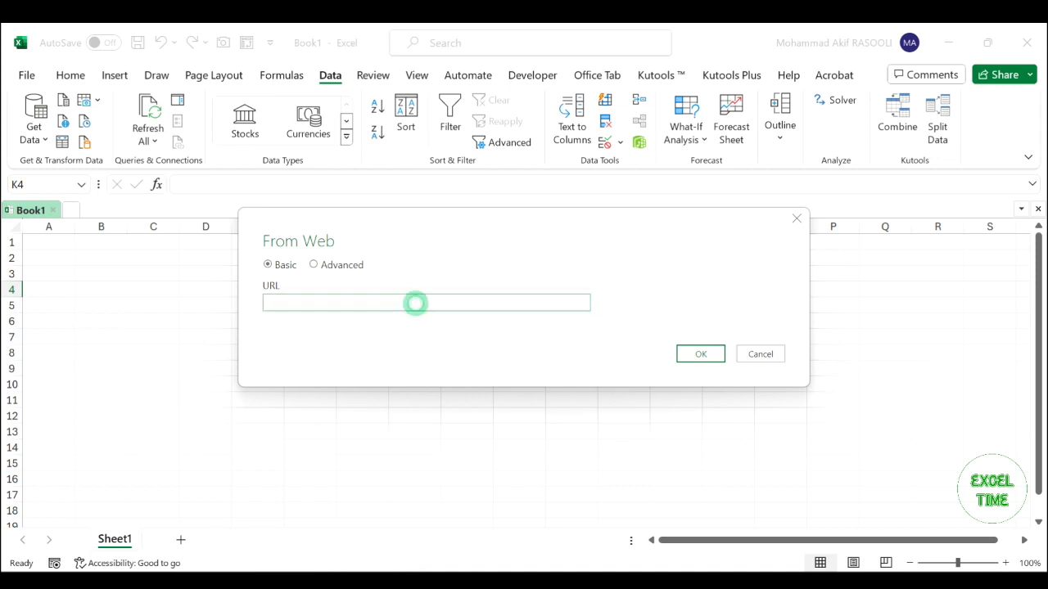
text(https://www.extendoffice.com/)
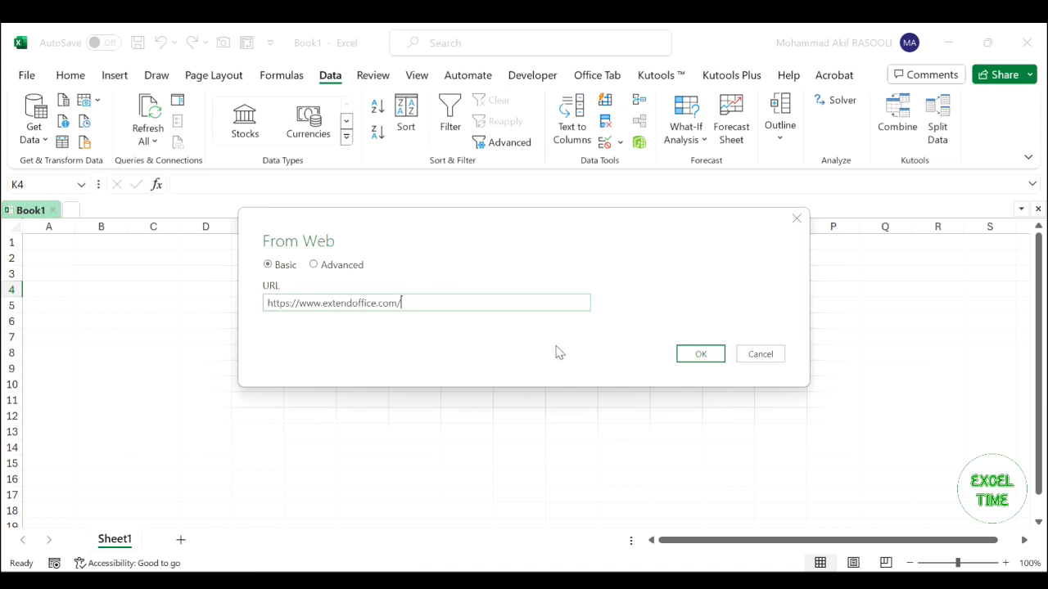
click(700, 353)
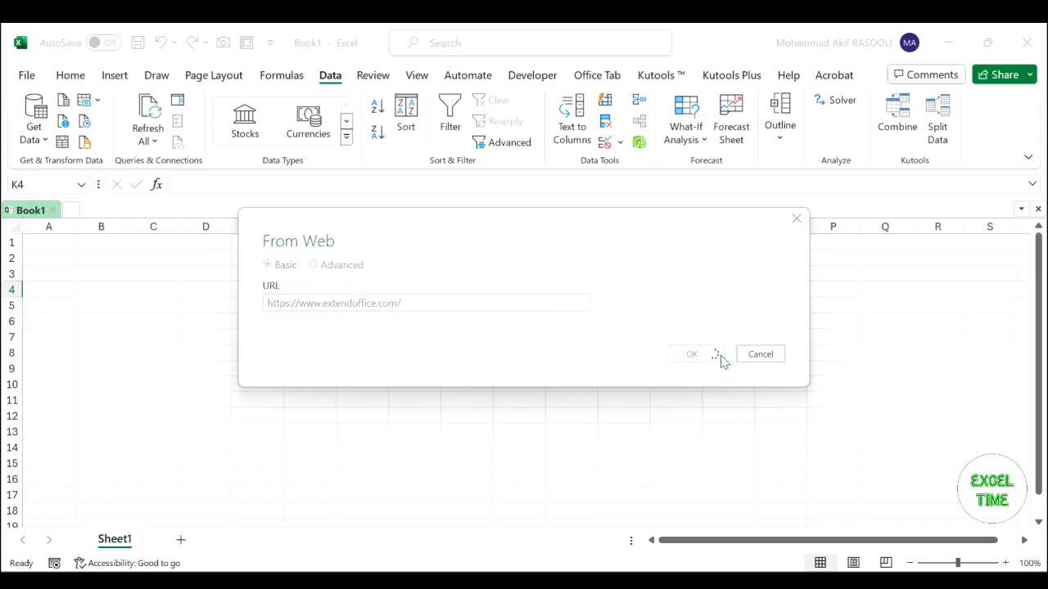
click(692, 354)
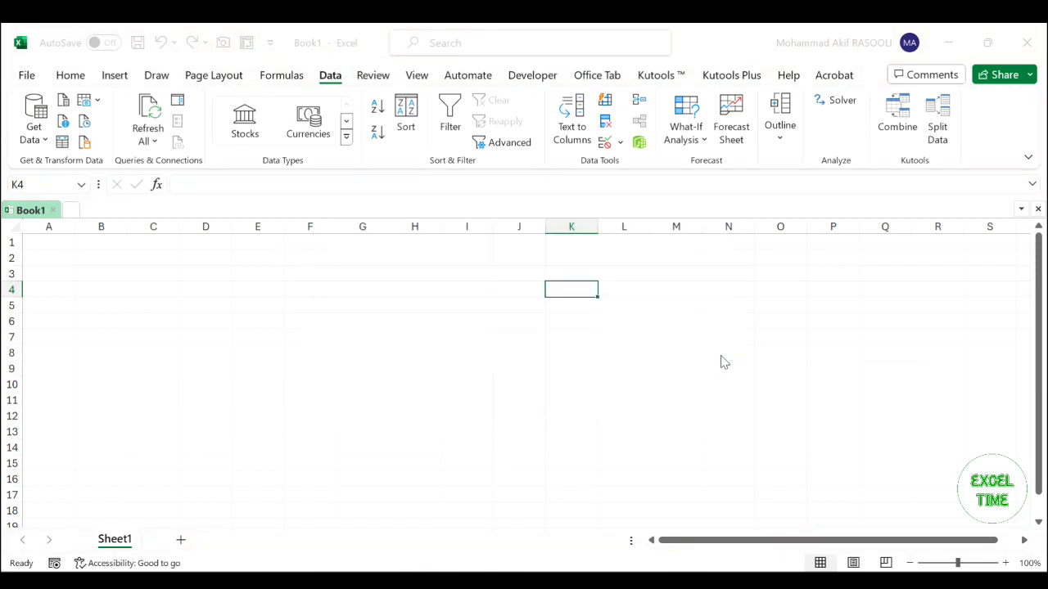
click(33, 119)
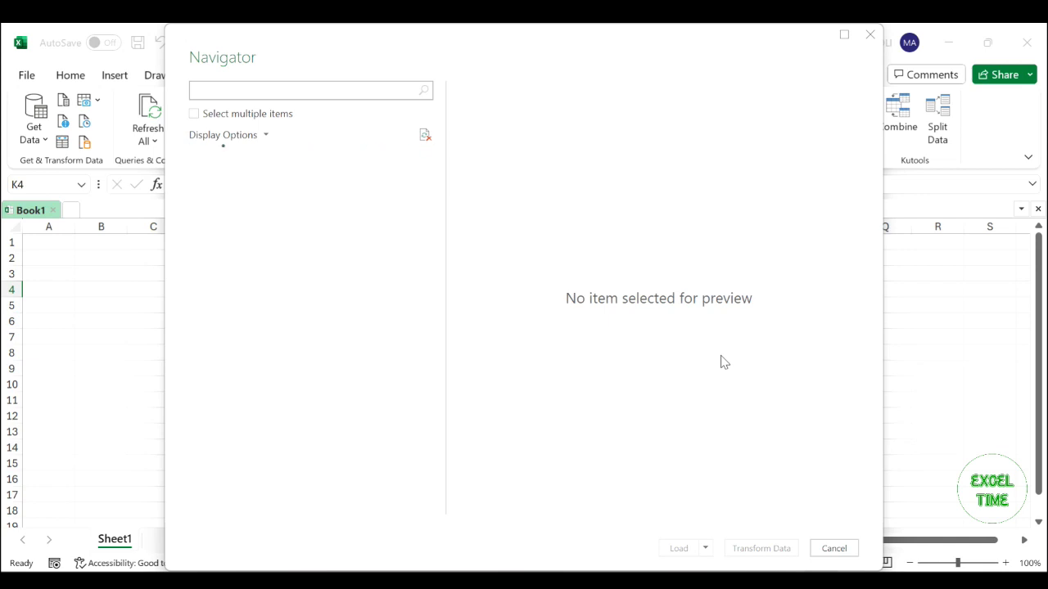
mouse_move(284, 264)
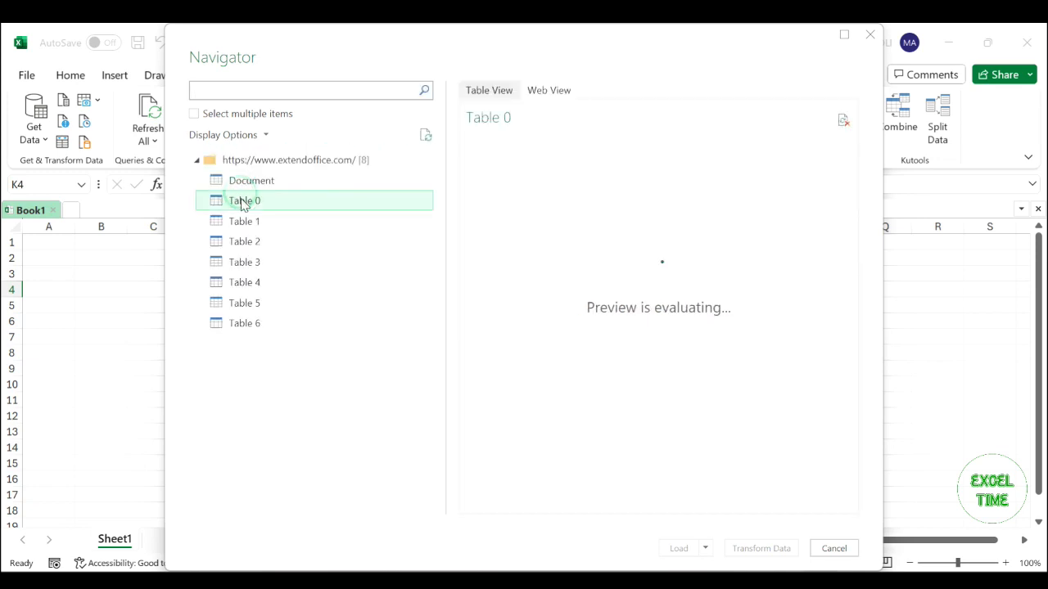
- Preview Tables 1, 2, 3 and 5, then load Table 2 into the workbook
click(244, 221)
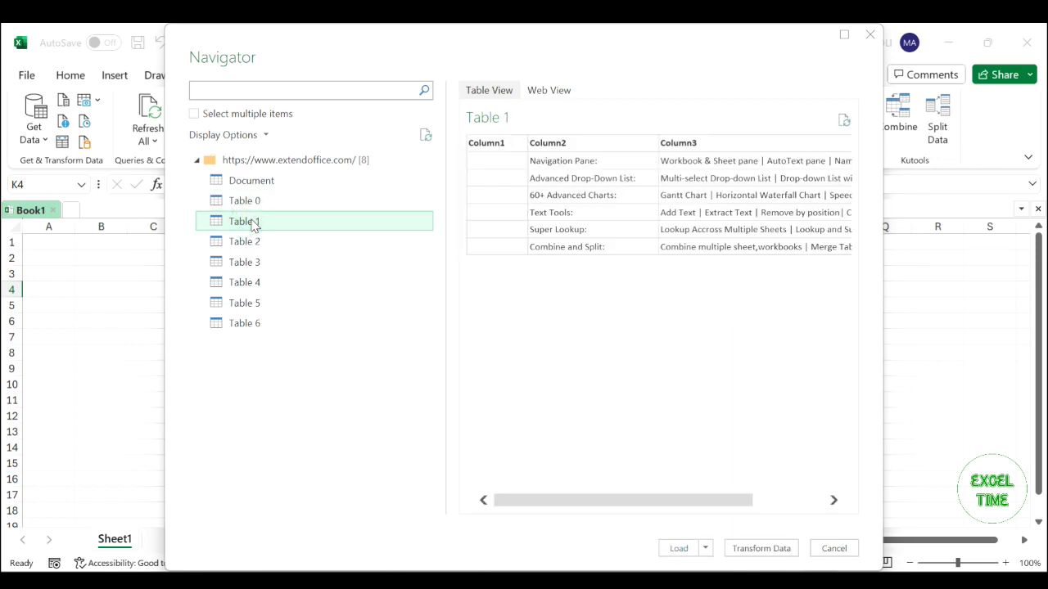
click(245, 241)
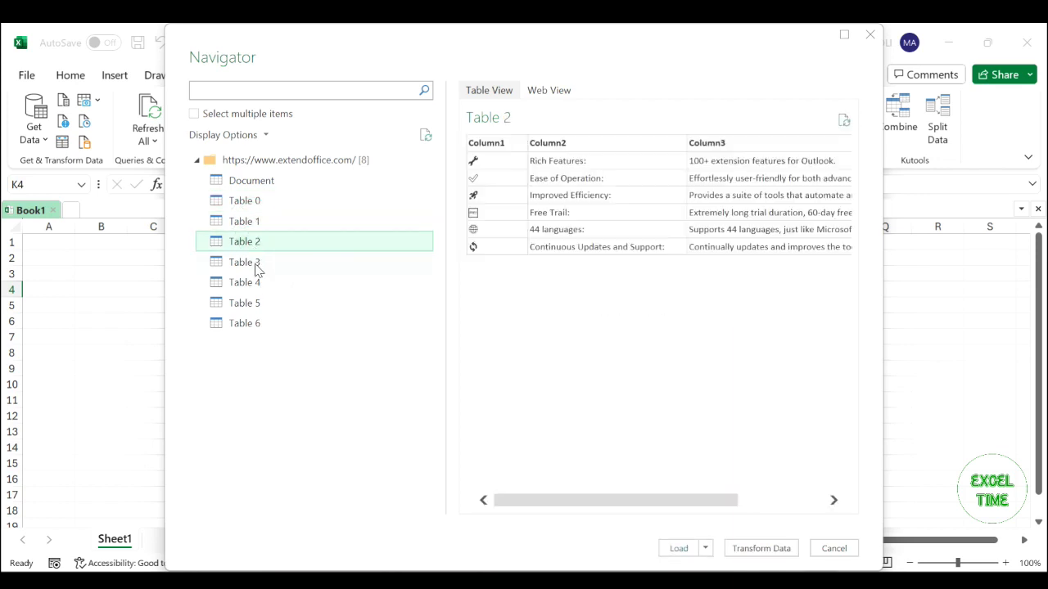
click(245, 262)
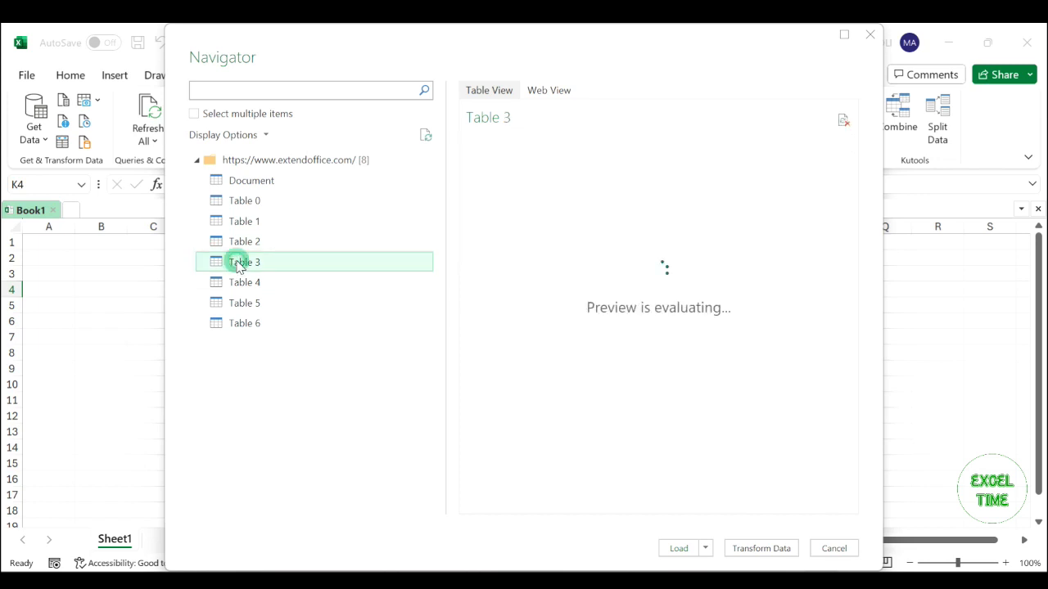
click(244, 302)
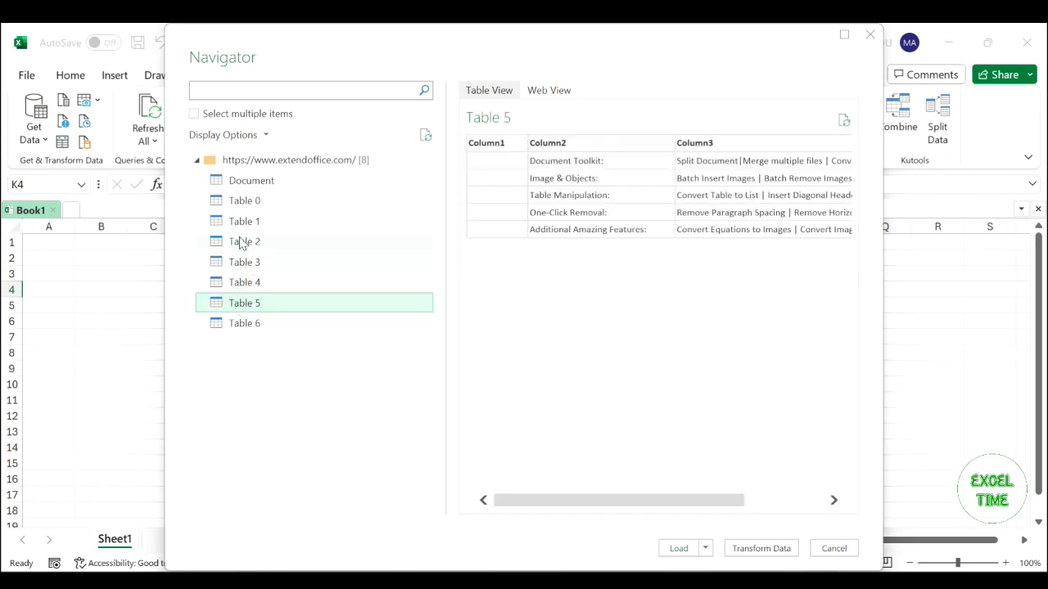
click(245, 241)
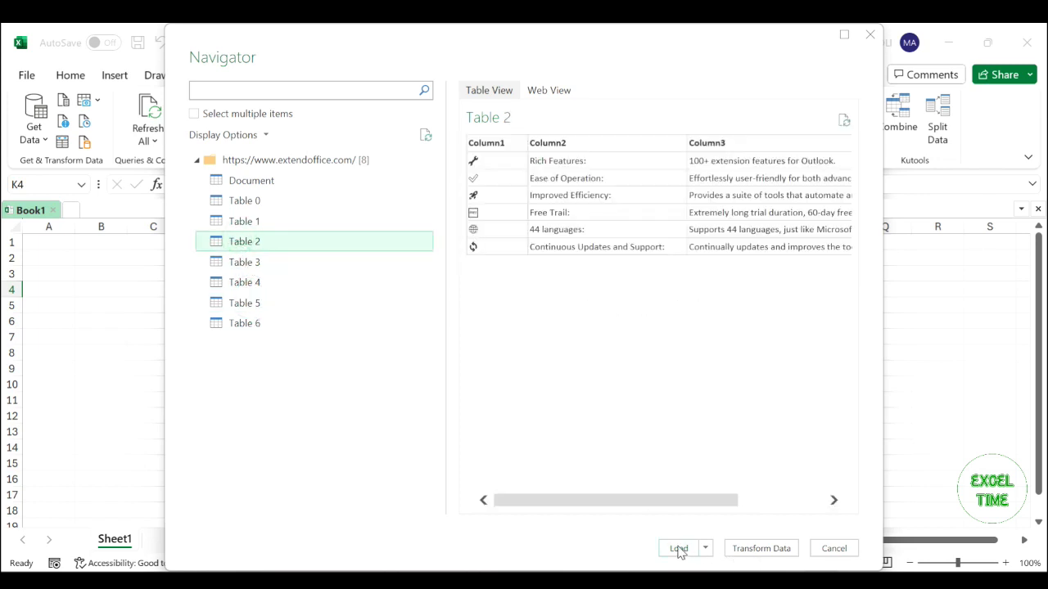
click(679, 549)
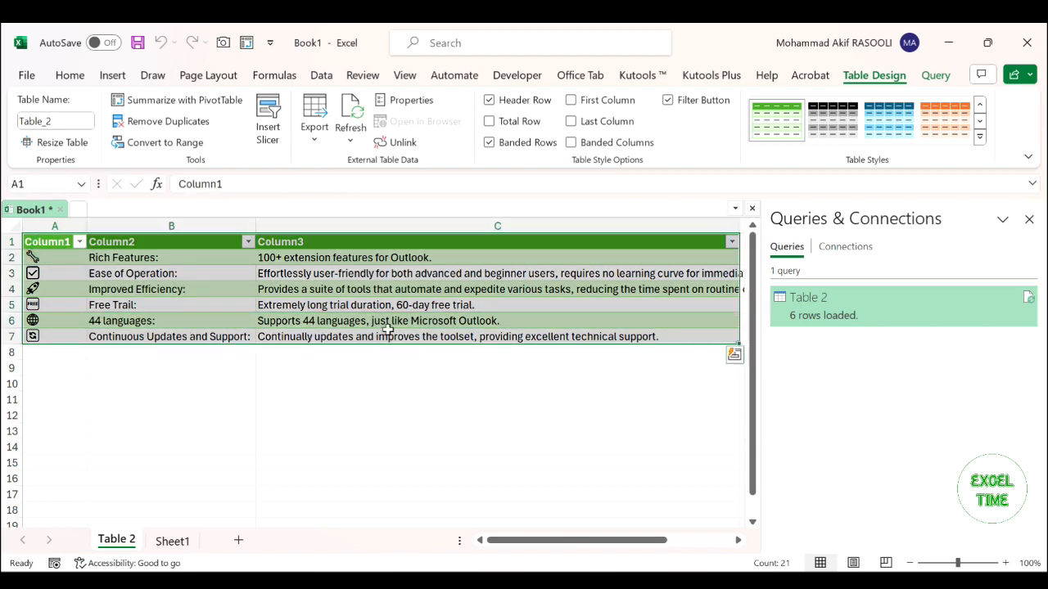
- Switch to the Data tab beside the loaded six-row Table 2 sheet
click(321, 75)
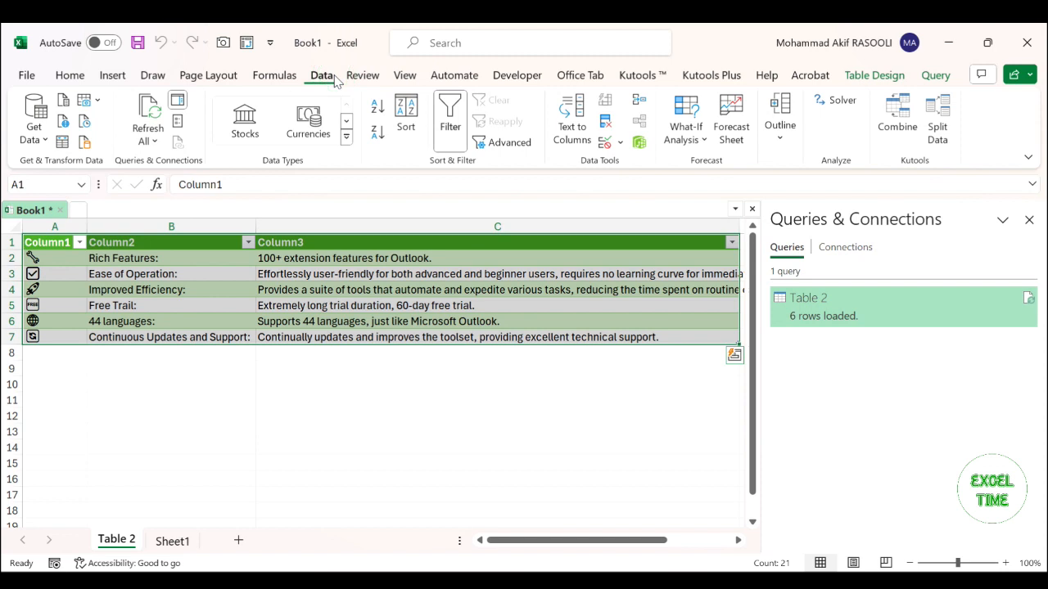
mouse_move(74, 167)
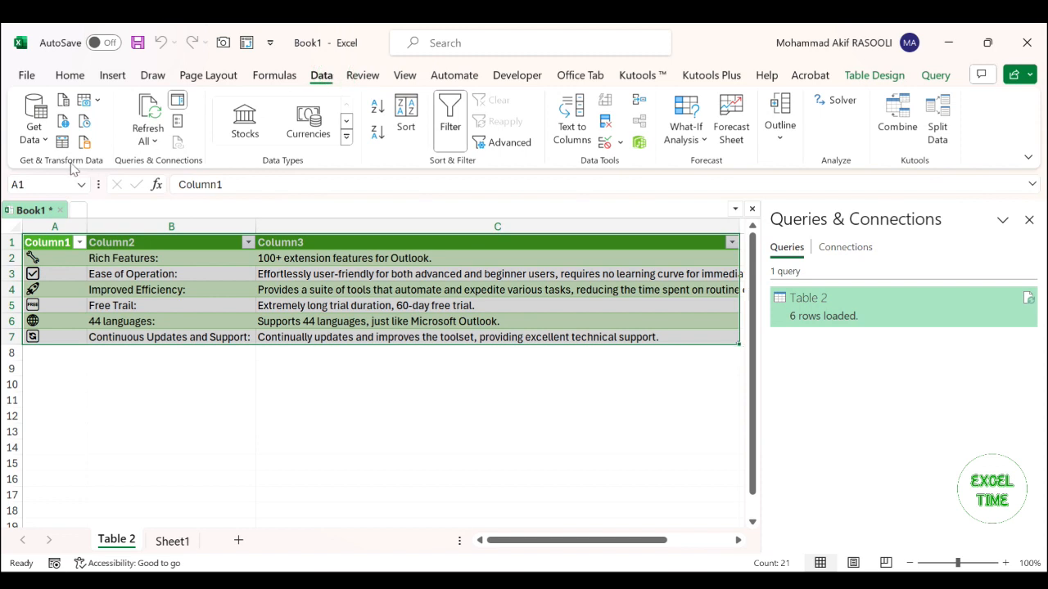
mouse_move(160, 169)
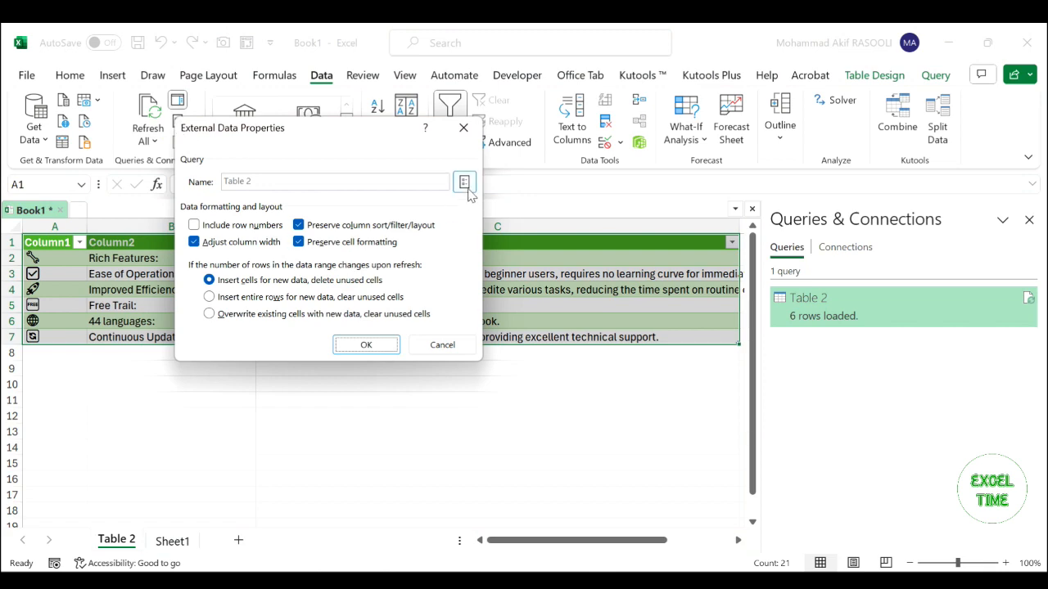
- Give the Table 2 query a 60-minute auto-refresh and refresh-on-open, confirming both dialogs
click(464, 181)
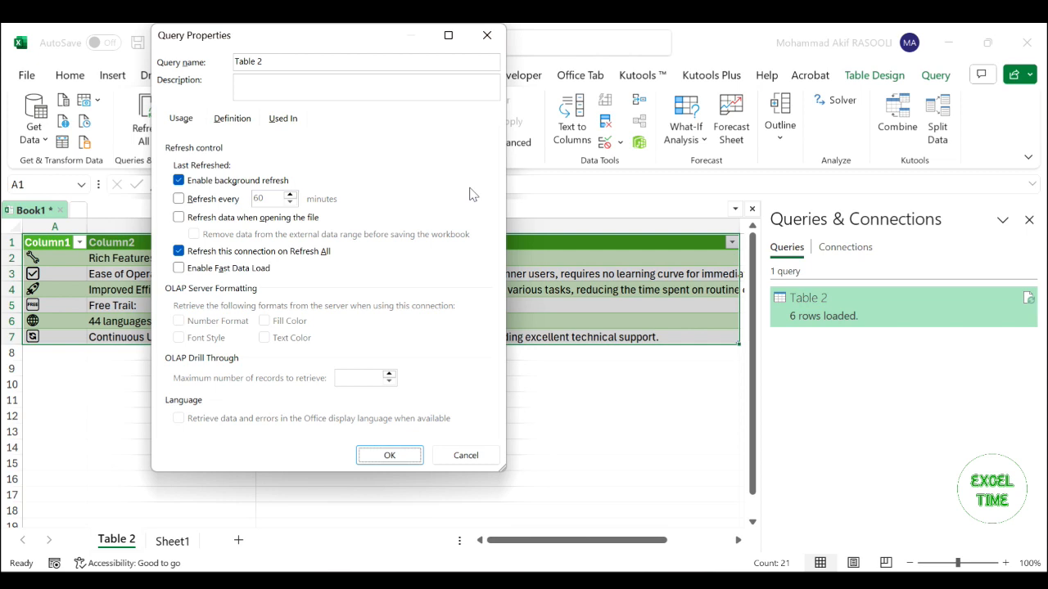
mouse_move(266, 175)
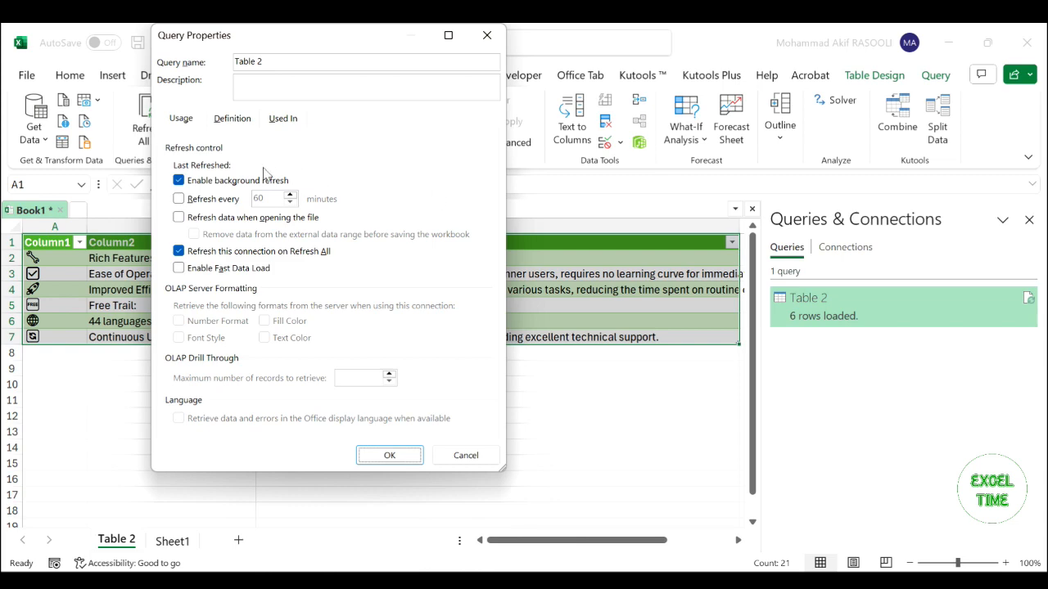
click(179, 217)
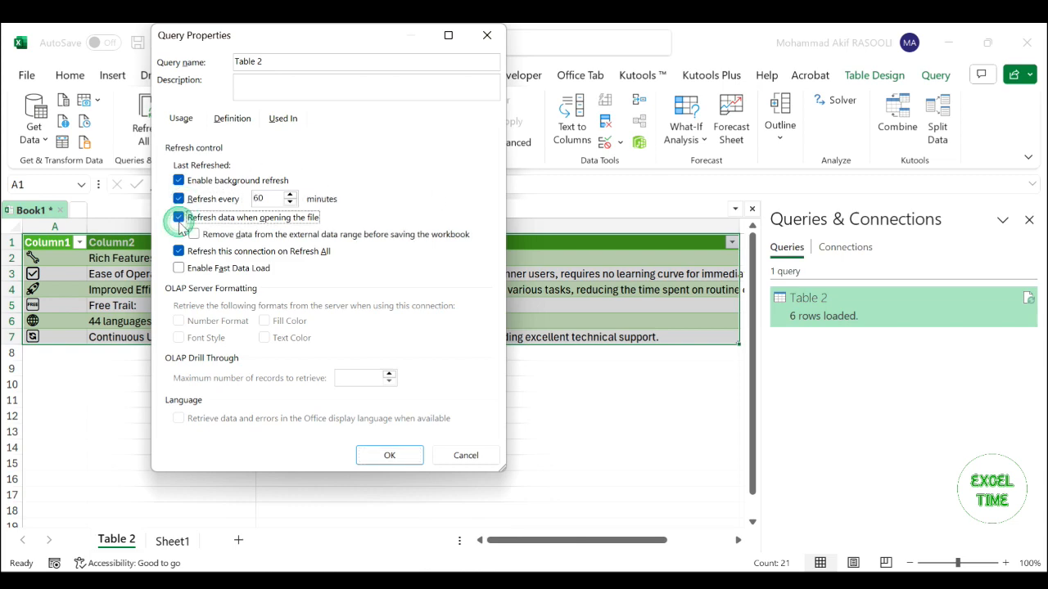
click(390, 455)
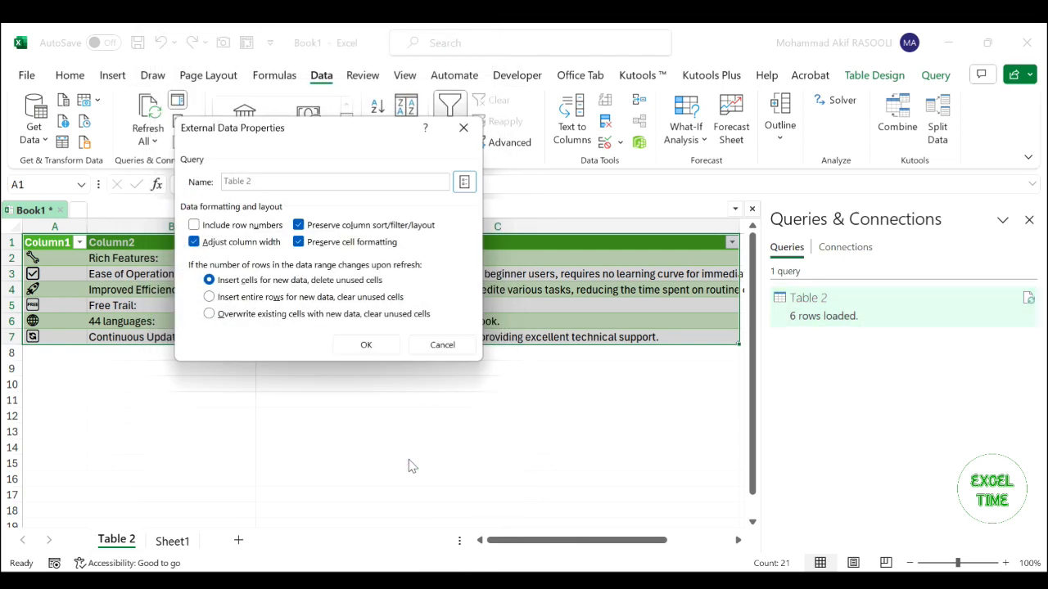
click(365, 345)
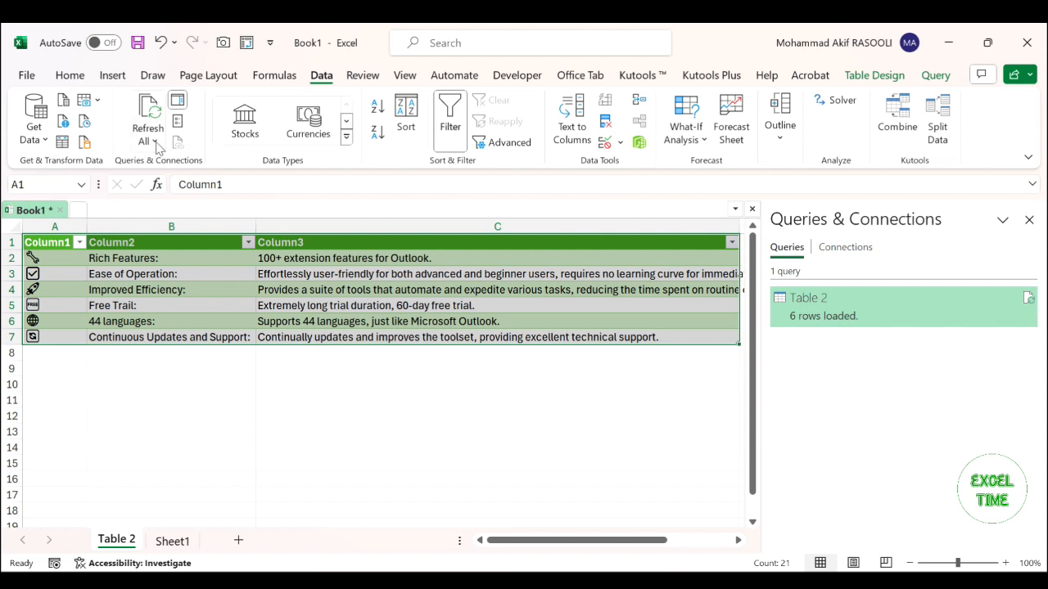
- Refresh Table 2 from the Refresh All menu, then select an empty cell
click(148, 140)
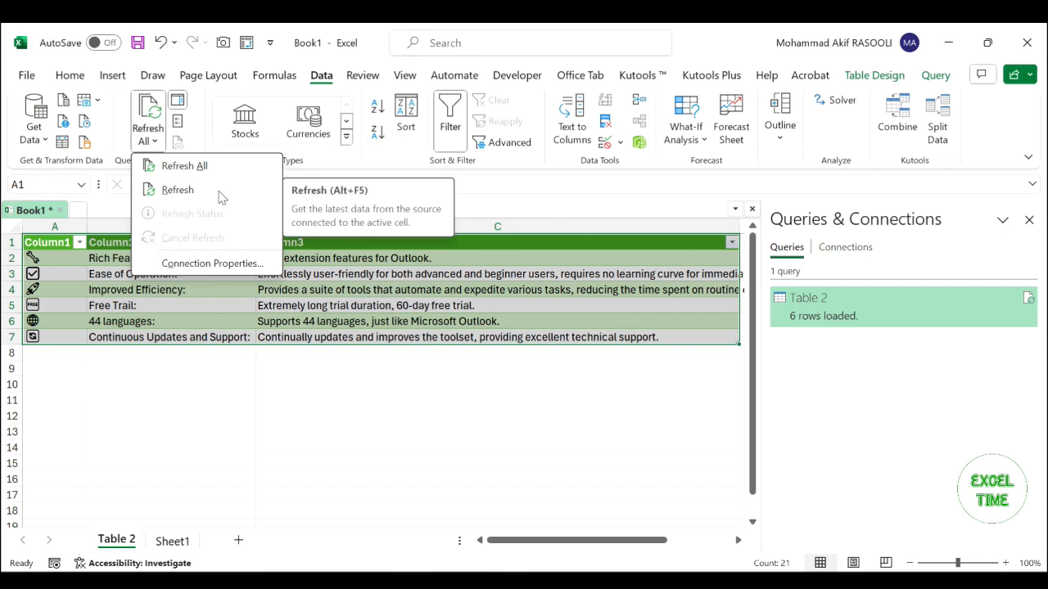
click(178, 189)
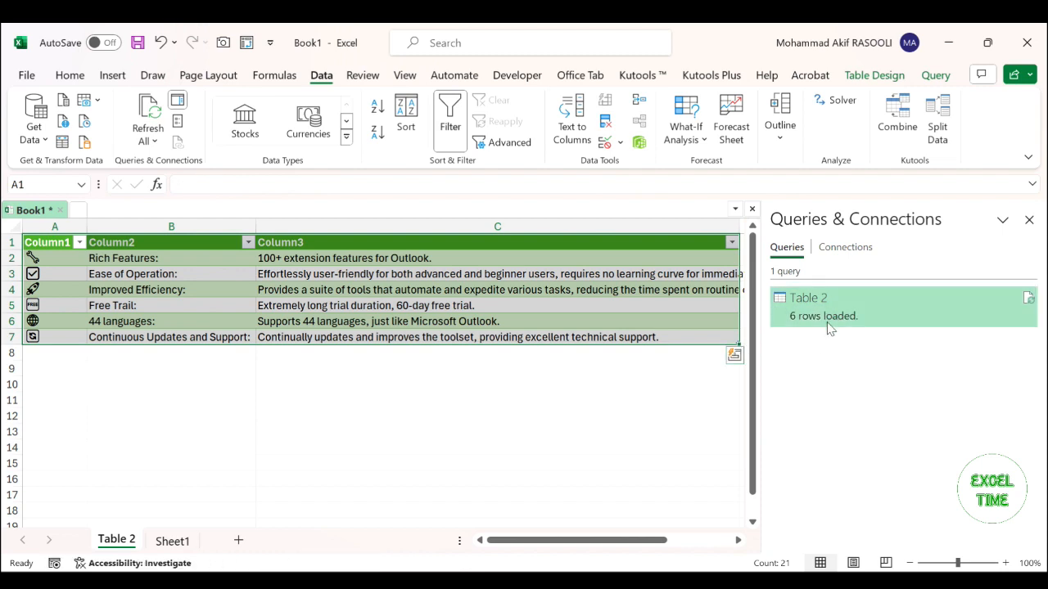
click(497, 415)
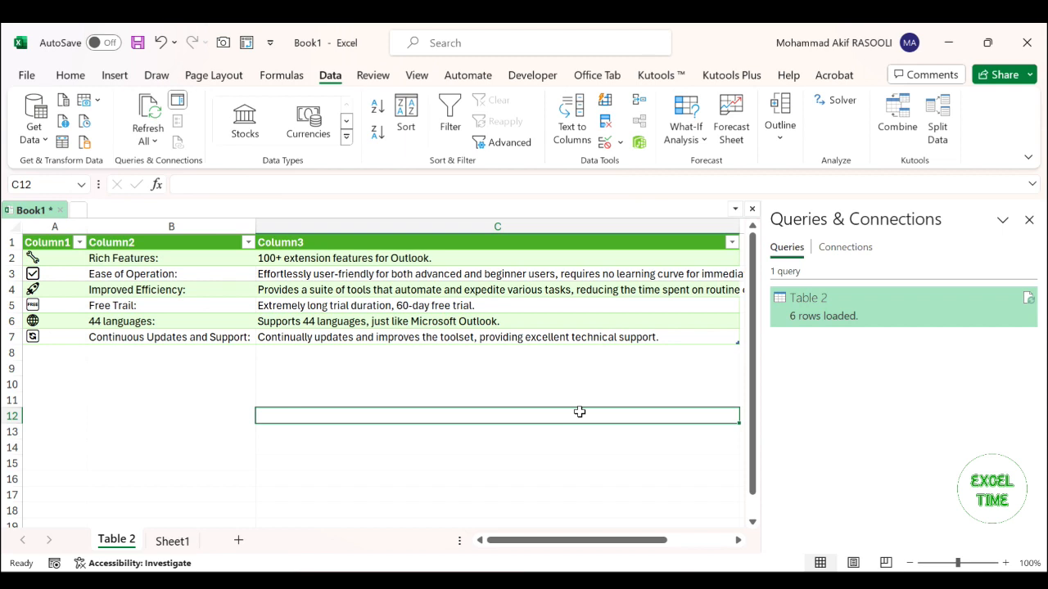